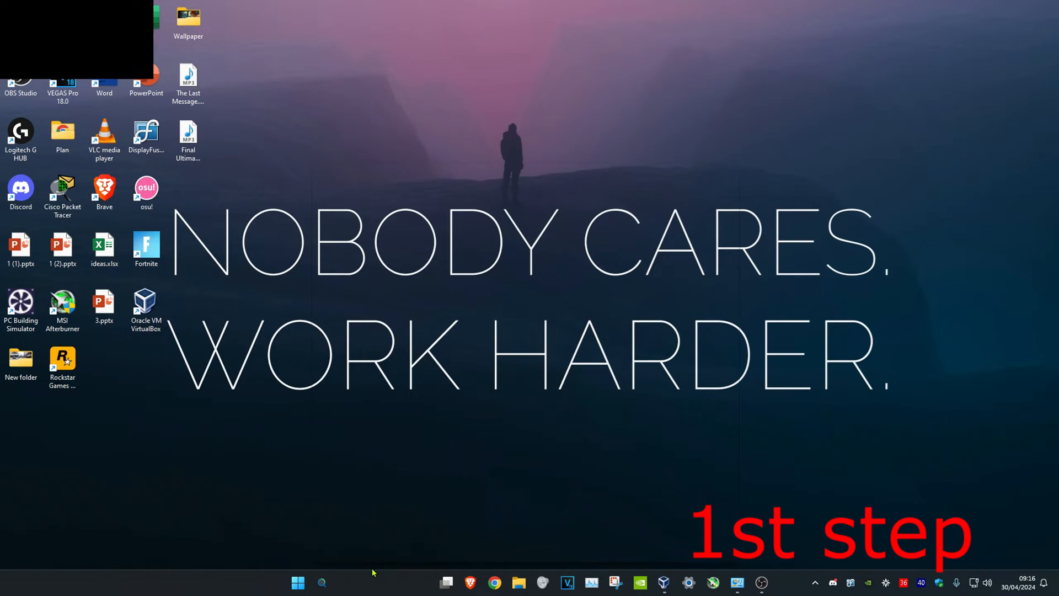
# - Find 'check for updates' via taskbar search and start Windows Update checking
pyautogui.write('check for updates')
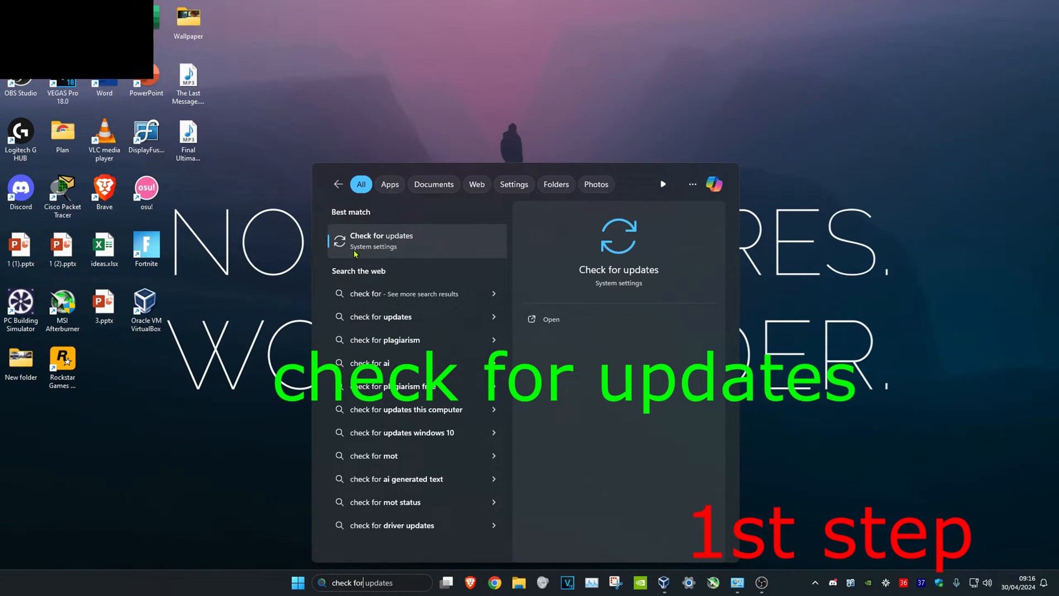
pyautogui.click(382, 240)
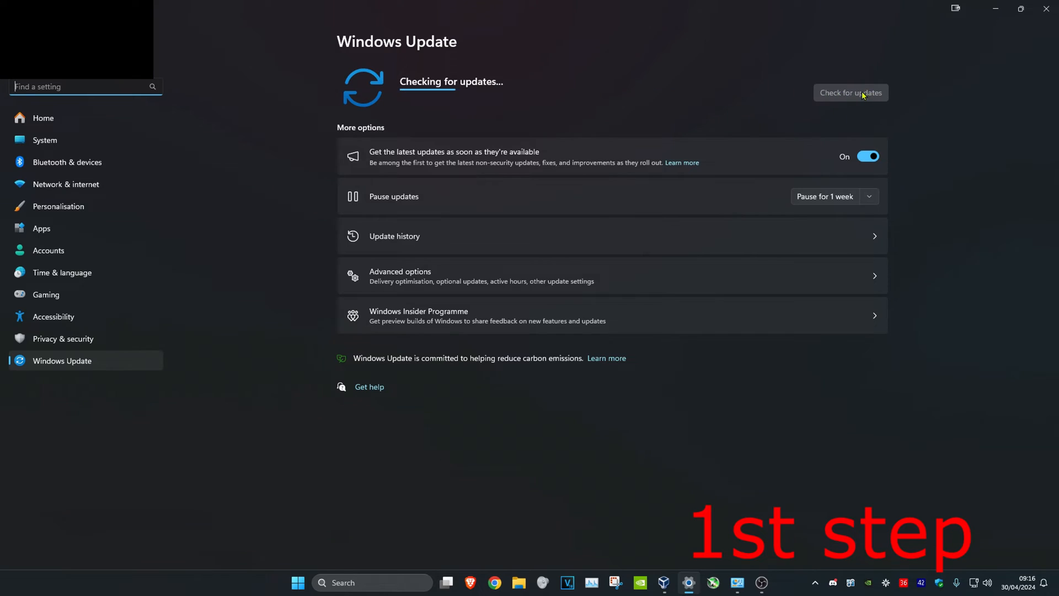
pyautogui.moveTo(948, 109)
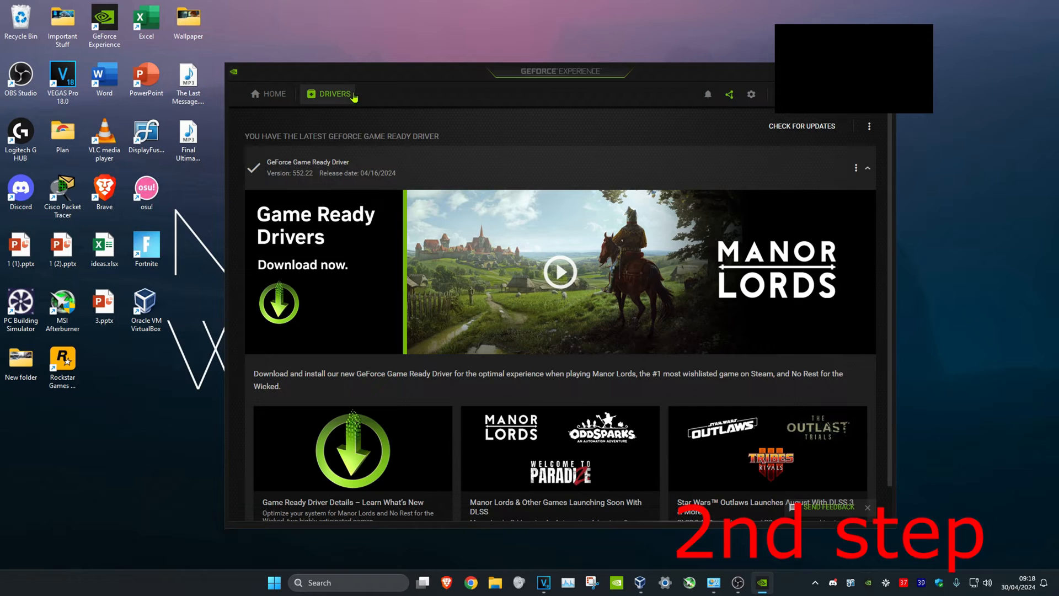
pyautogui.moveTo(802, 125)
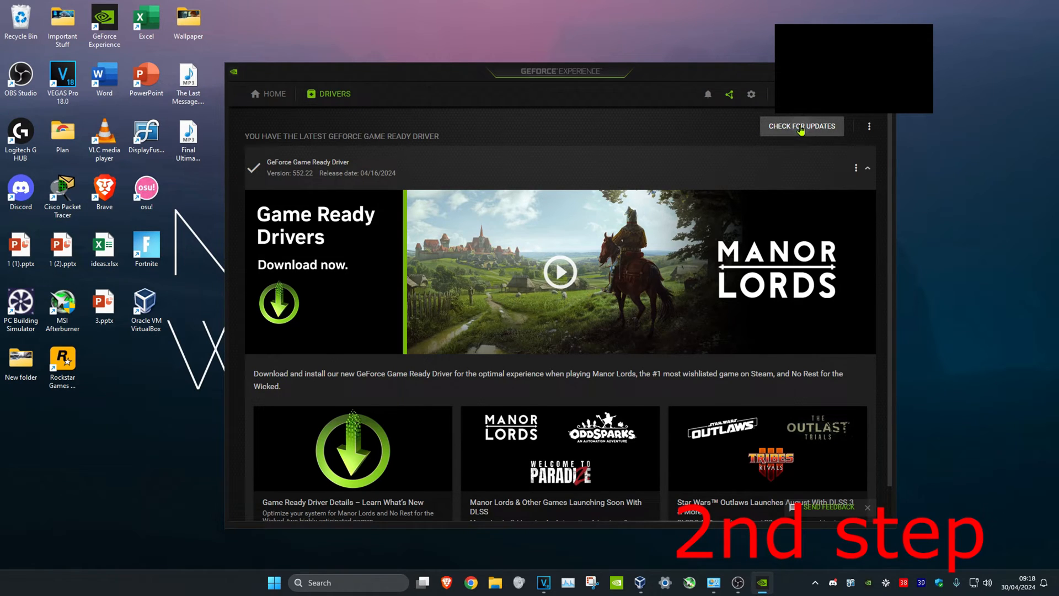
# - Check for a newer graphics driver on the GeForce Experience Drivers tab
pyautogui.click(801, 126)
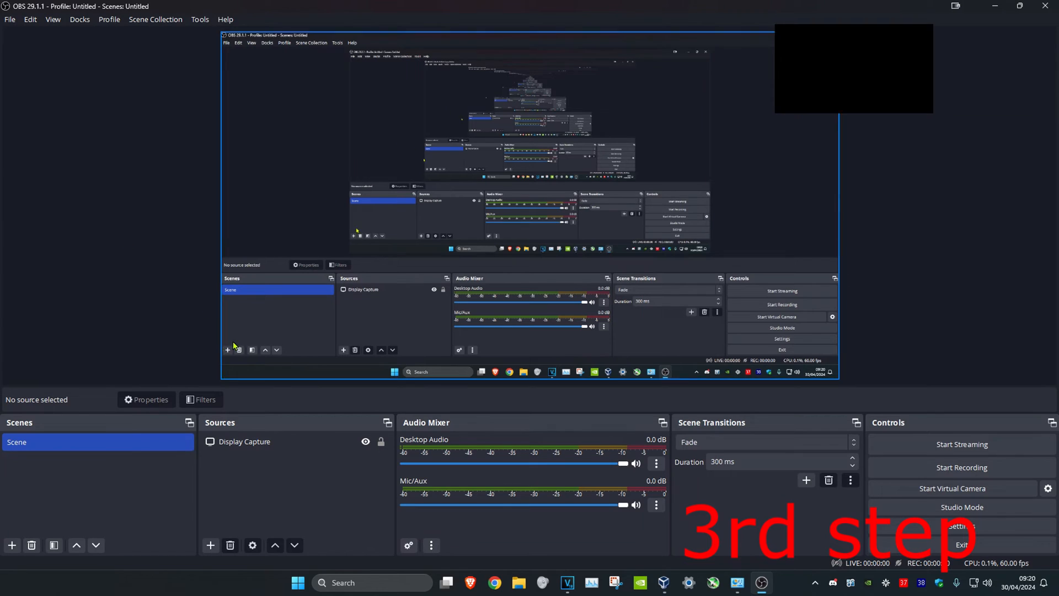
# - Show OBS video settings (1920x1080 base/output, 60 FPS) and search Windows for 'disp'
pyautogui.click(10, 19)
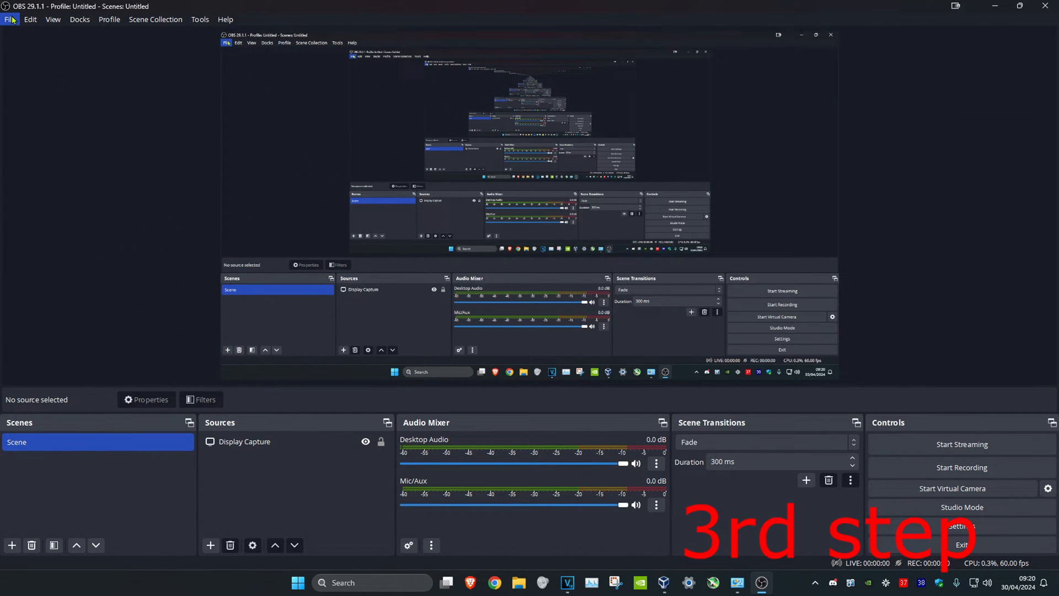
pyautogui.moveTo(255, 206)
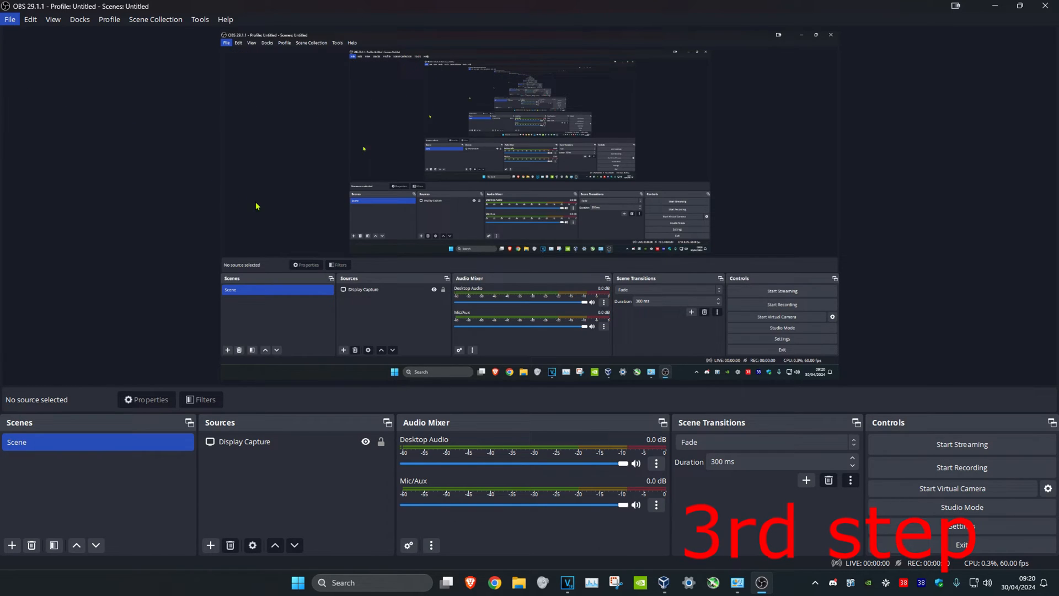
pyautogui.click(781, 339)
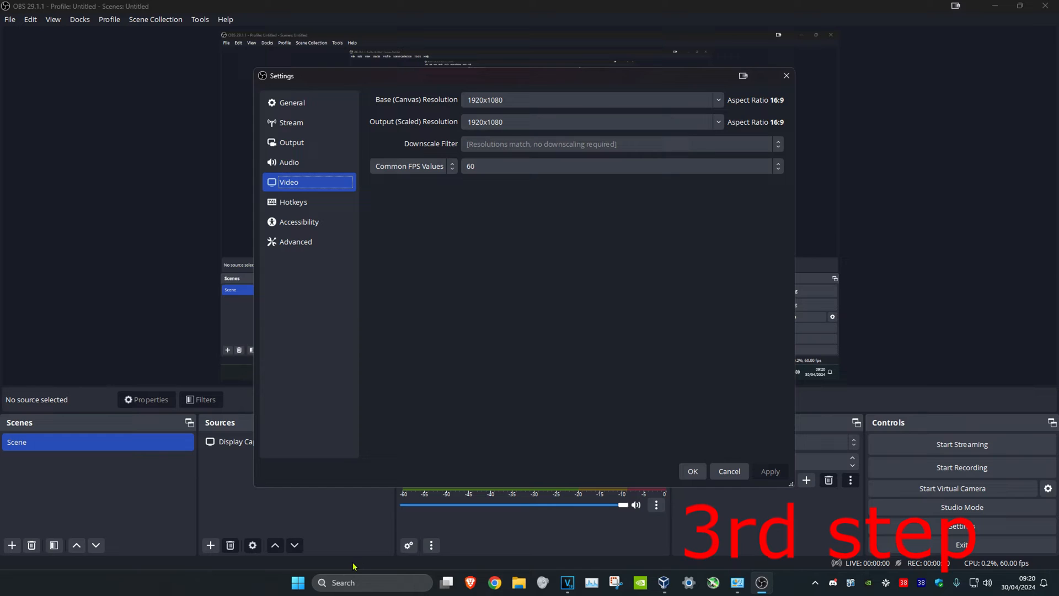
pyautogui.write('displayFusion')
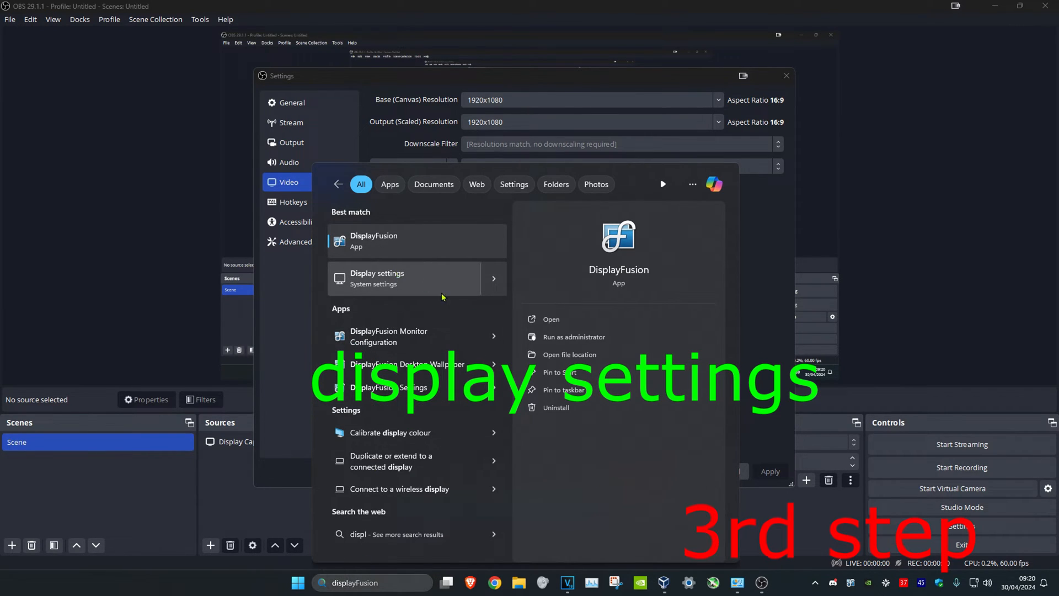
# - Confirm Windows display resolution is 1920×1080, matching OBS, and return to OBS Studio
pyautogui.click(378, 278)
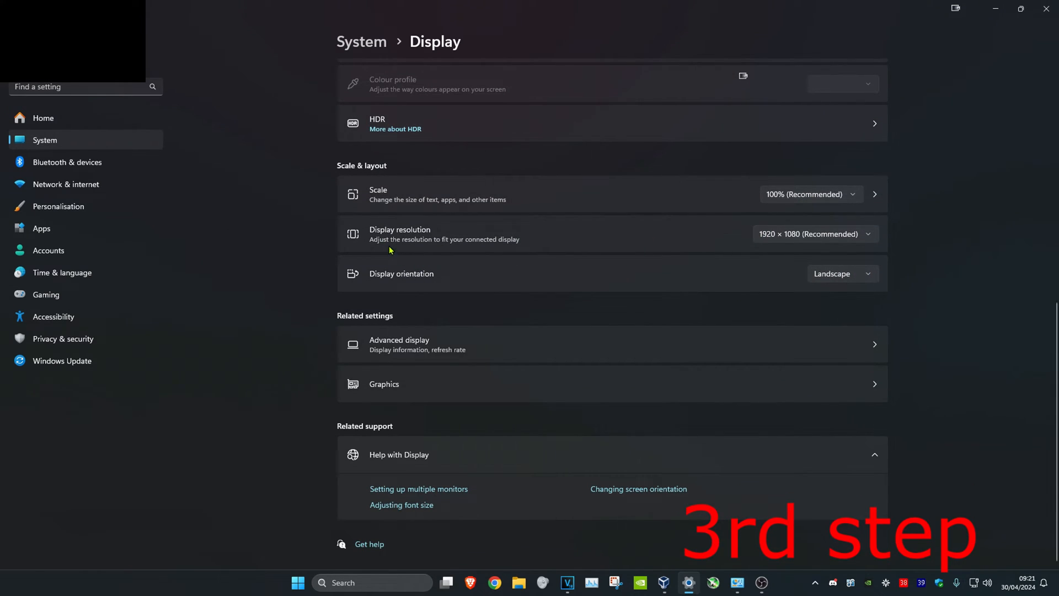
pyautogui.click(815, 234)
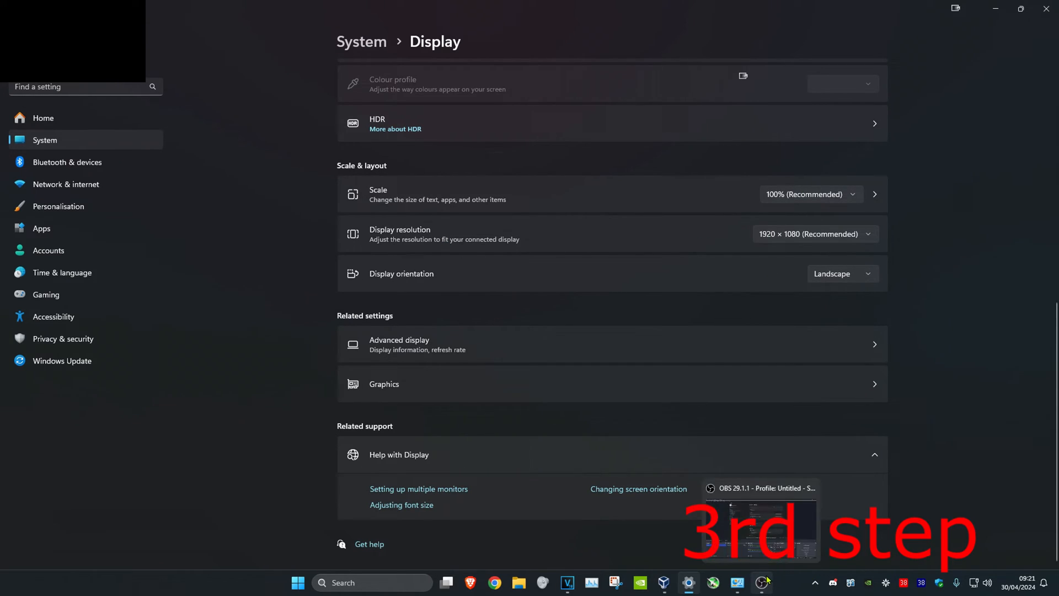
pyautogui.click(763, 583)
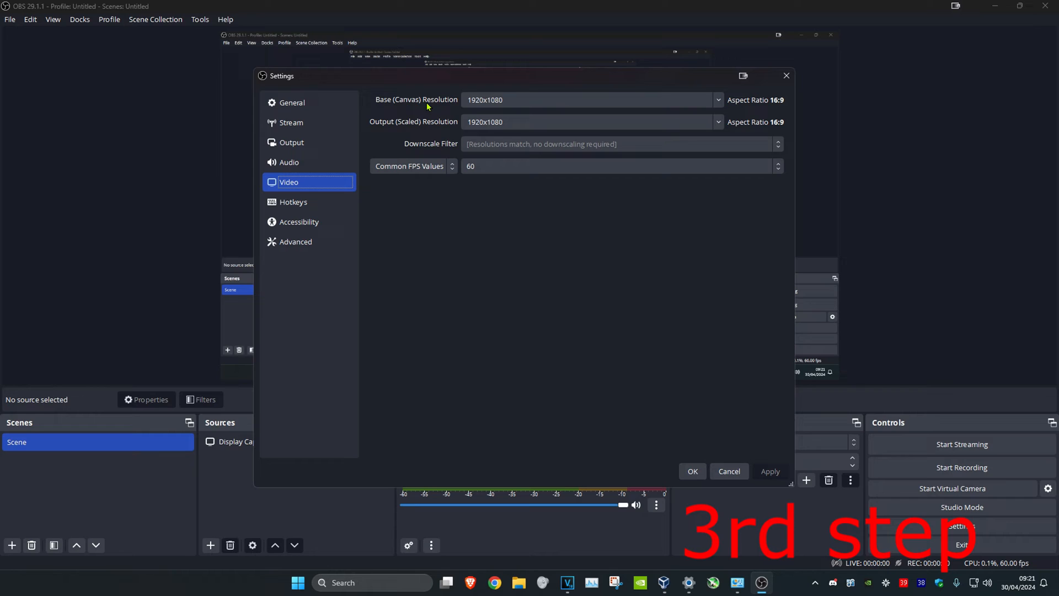
pyautogui.moveTo(444, 130)
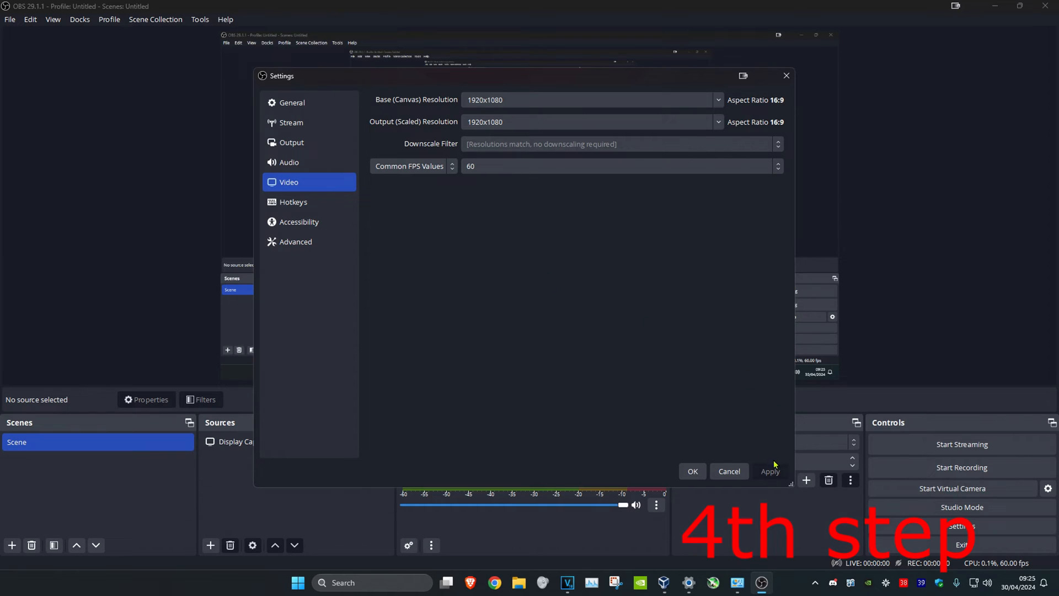
pyautogui.moveTo(291, 142)
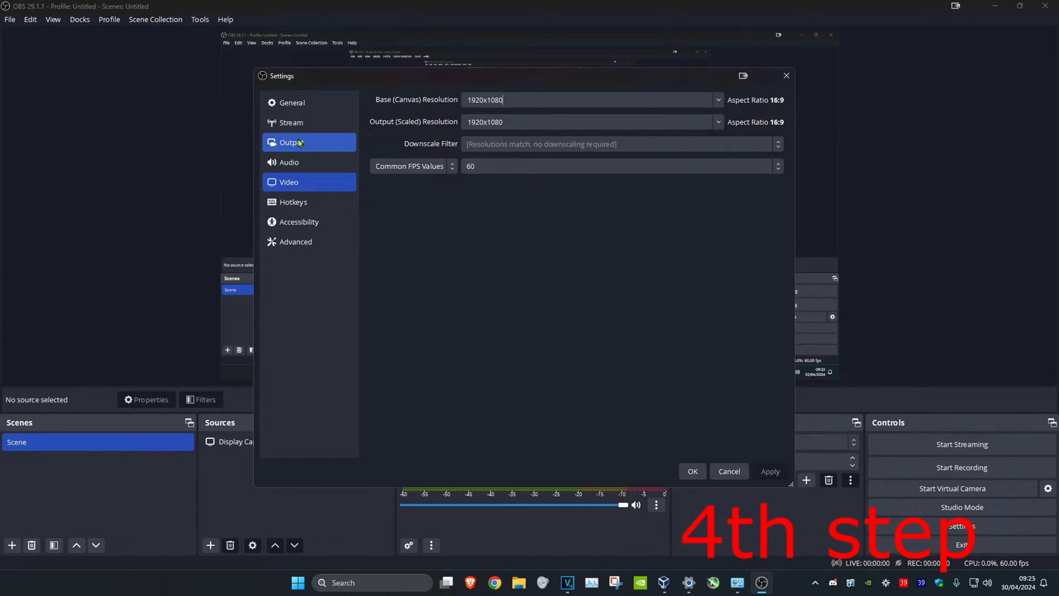
# - In Output settings, keep NVIDIA NVENC H.264 for streaming with CBR rate control at 4500 Kbps
pyautogui.click(291, 143)
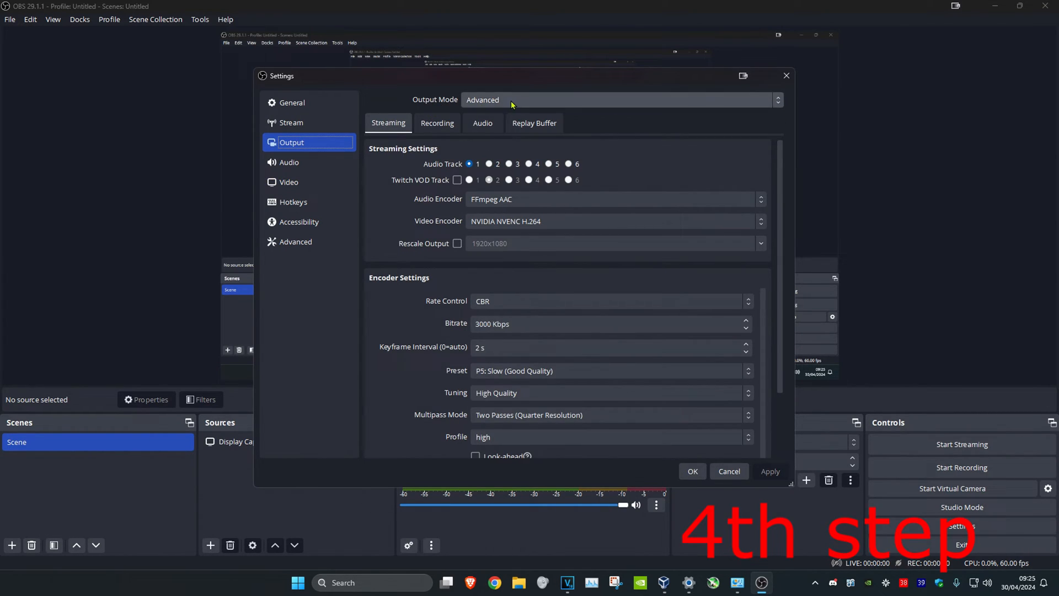
pyautogui.moveTo(380, 191)
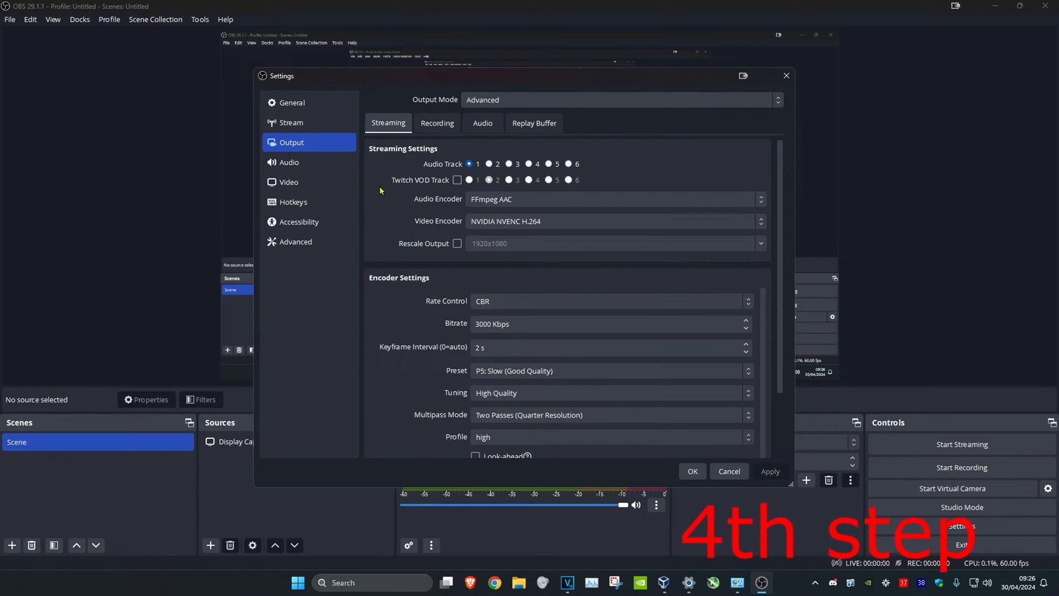
pyautogui.moveTo(441, 230)
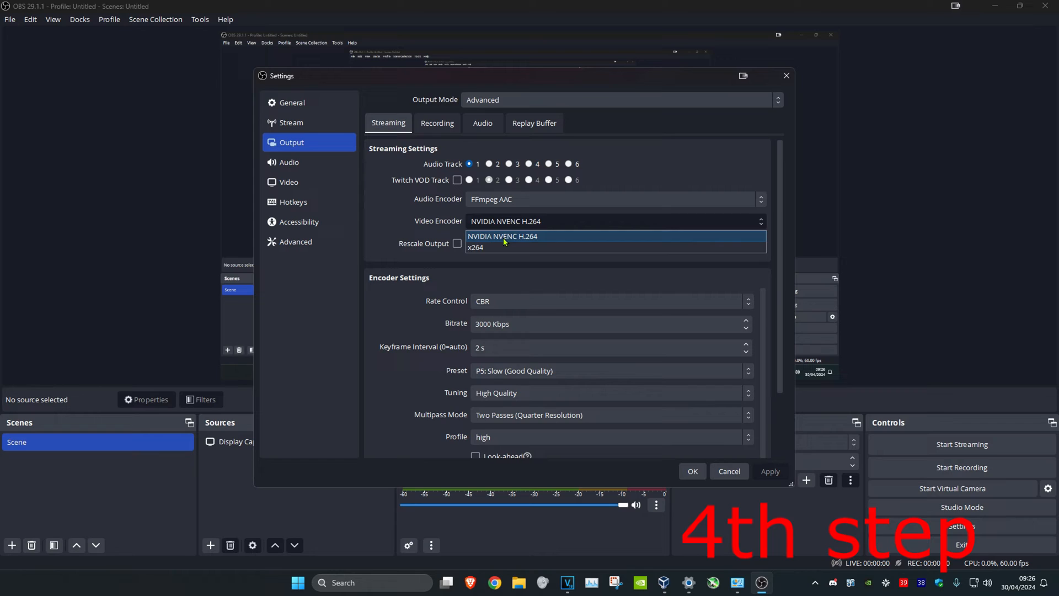
pyautogui.moveTo(480, 247)
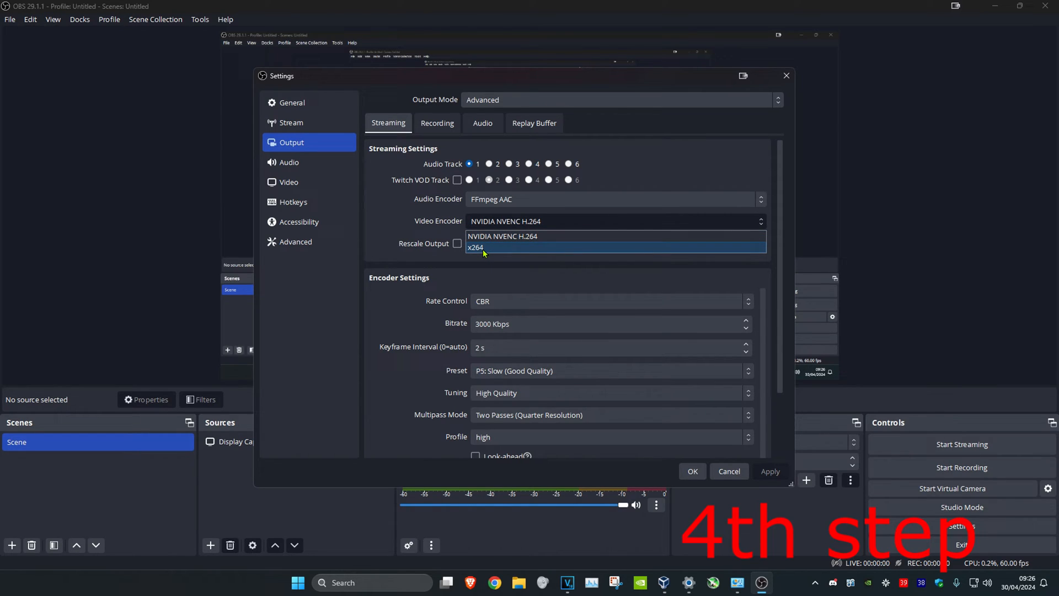
pyautogui.click(500, 236)
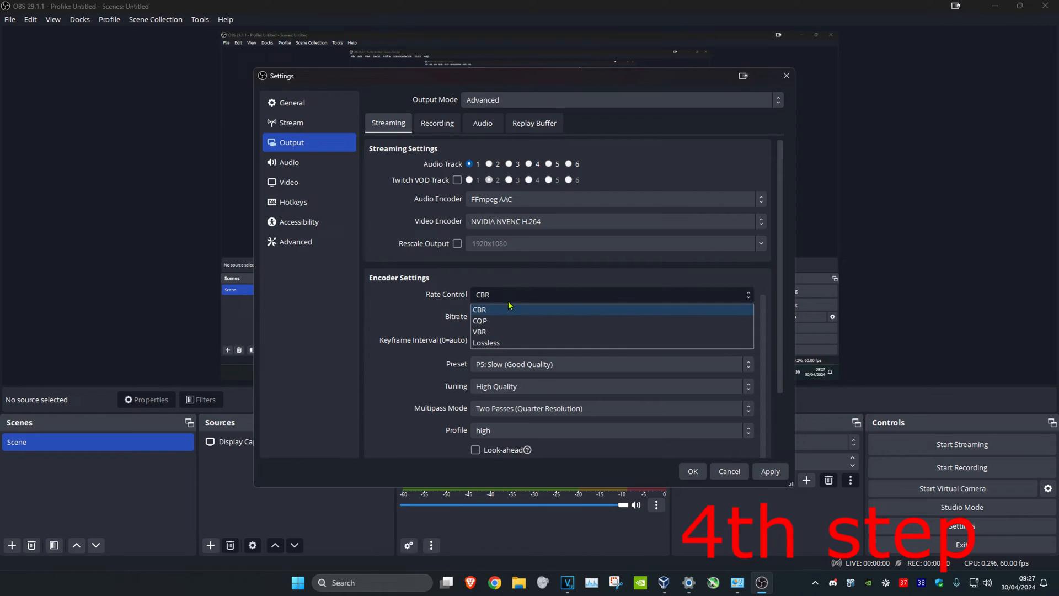
pyautogui.click(479, 308)
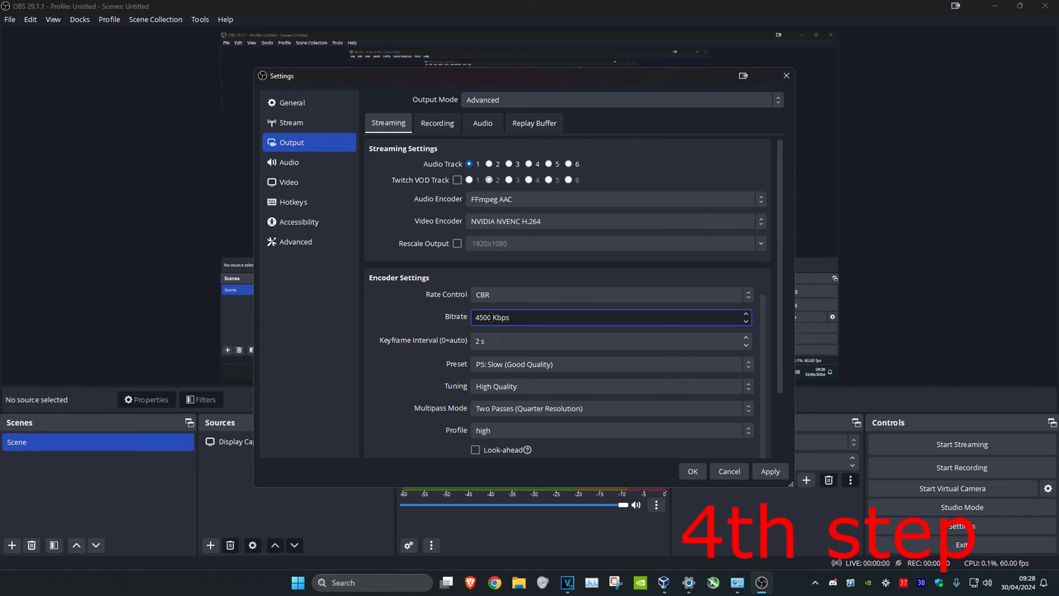
pyautogui.scroll(-3)
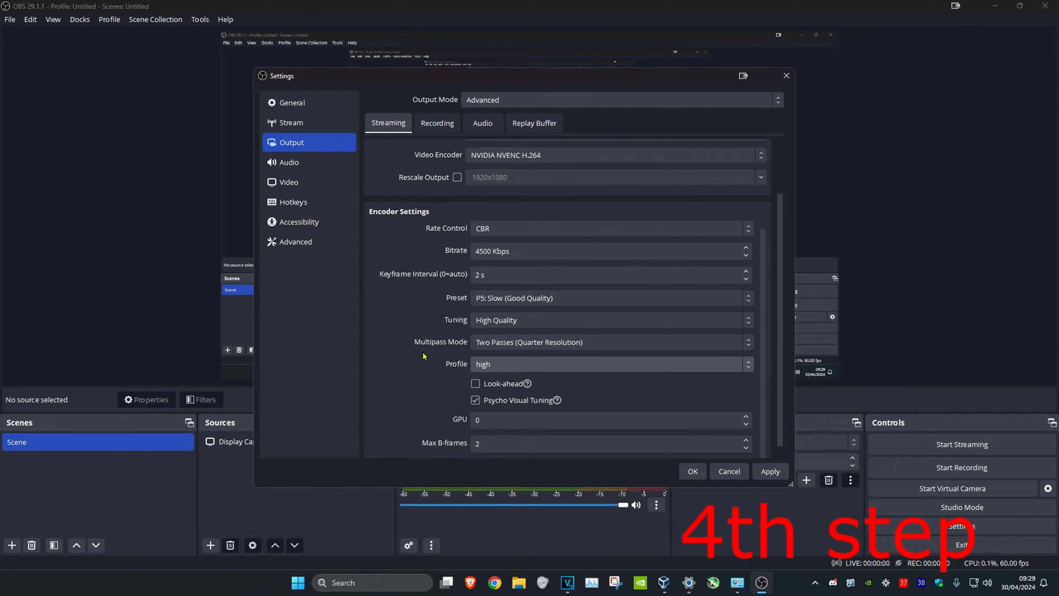
pyautogui.moveTo(395, 369)
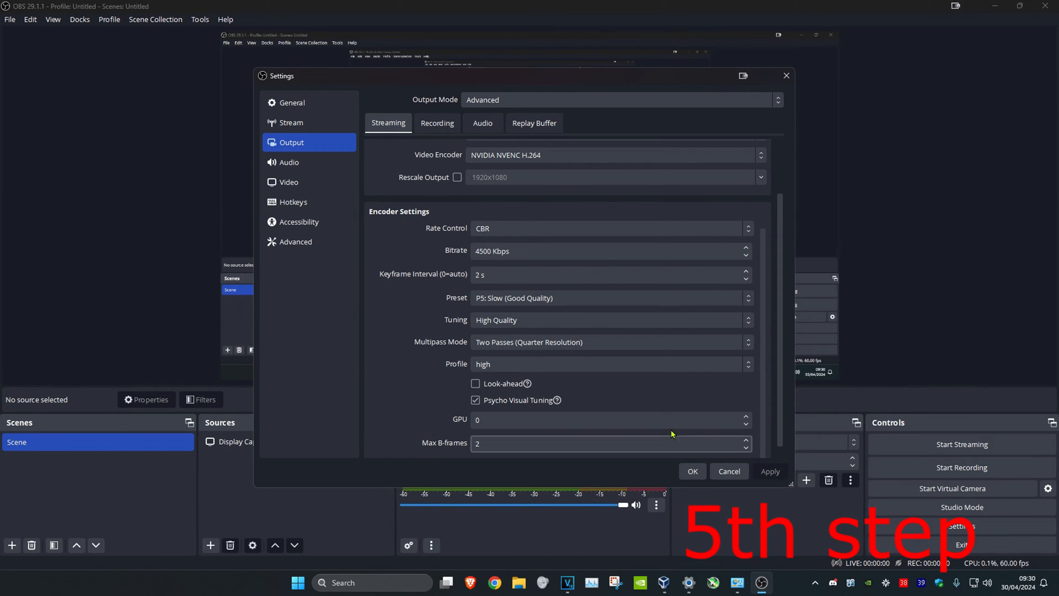
pyautogui.click(437, 122)
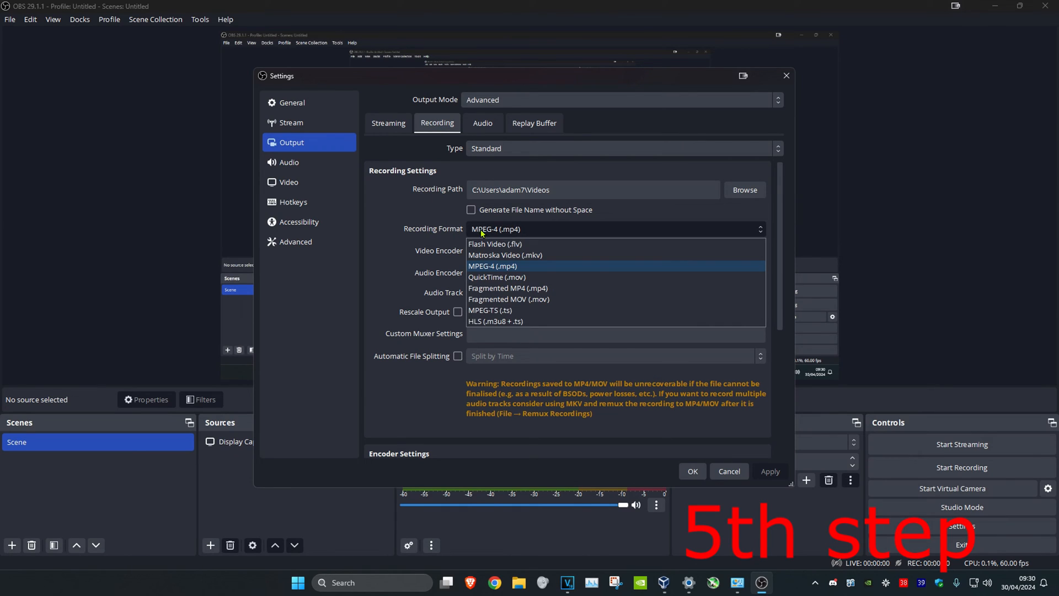
# - Record as MPEG-4 (.mp4) with the NVIDIA NVENC H.264 encoder and apply the change
pyautogui.click(493, 266)
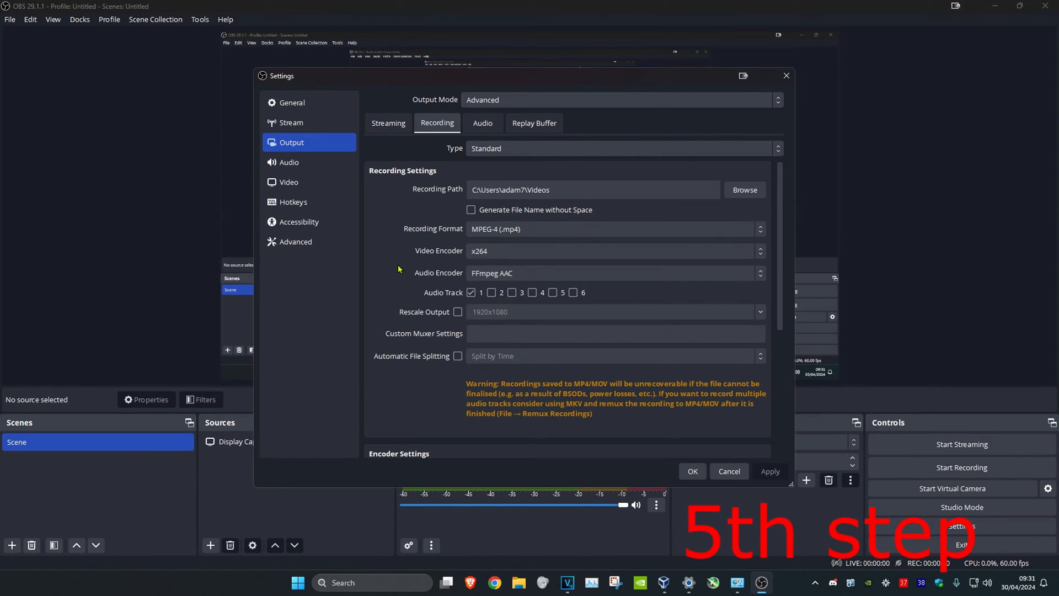
pyautogui.moveTo(468, 257)
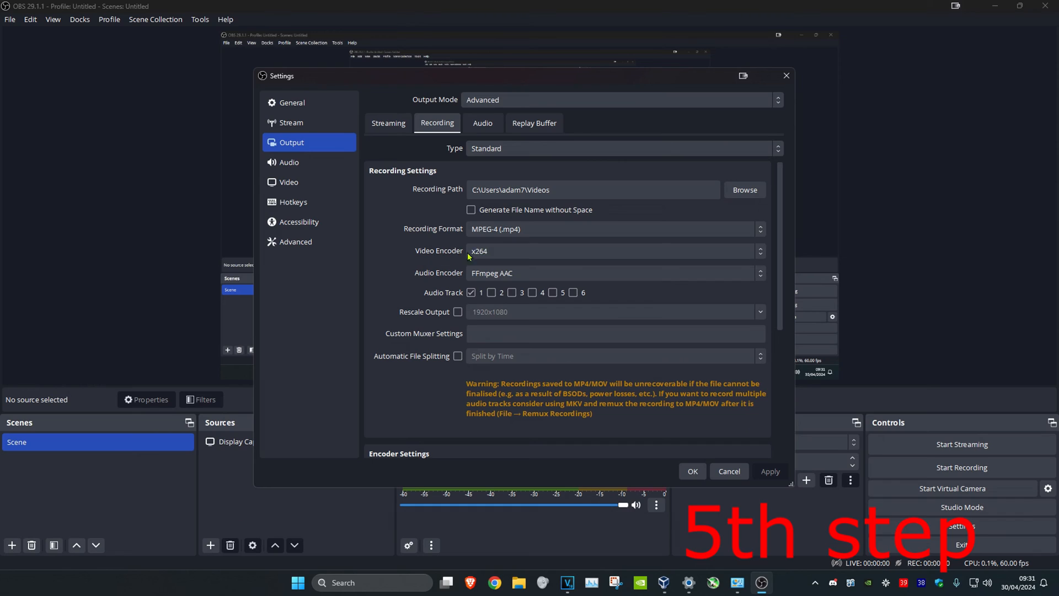
pyautogui.click(613, 251)
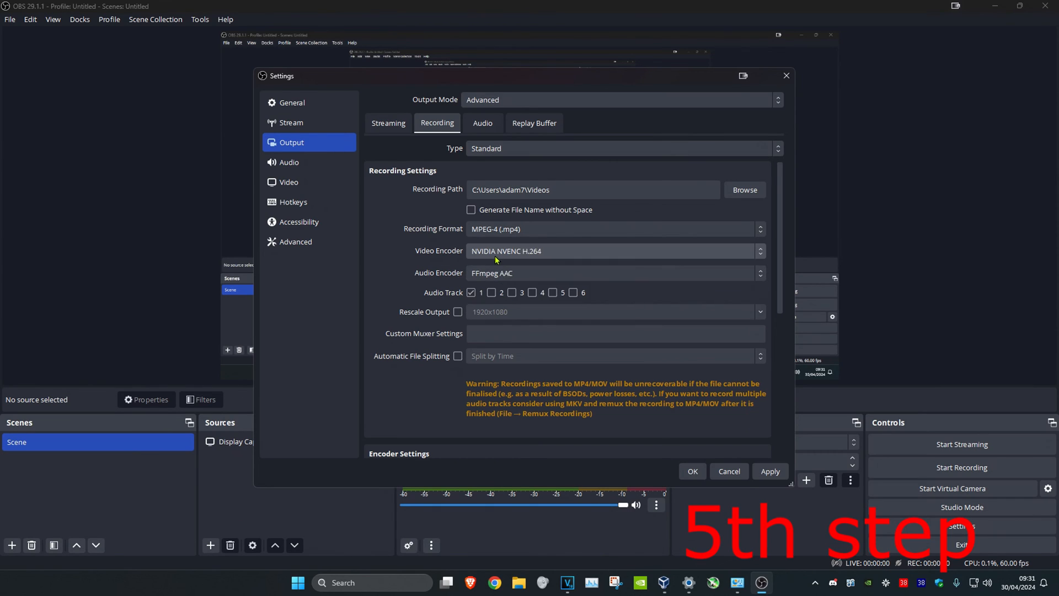
pyautogui.click(759, 251)
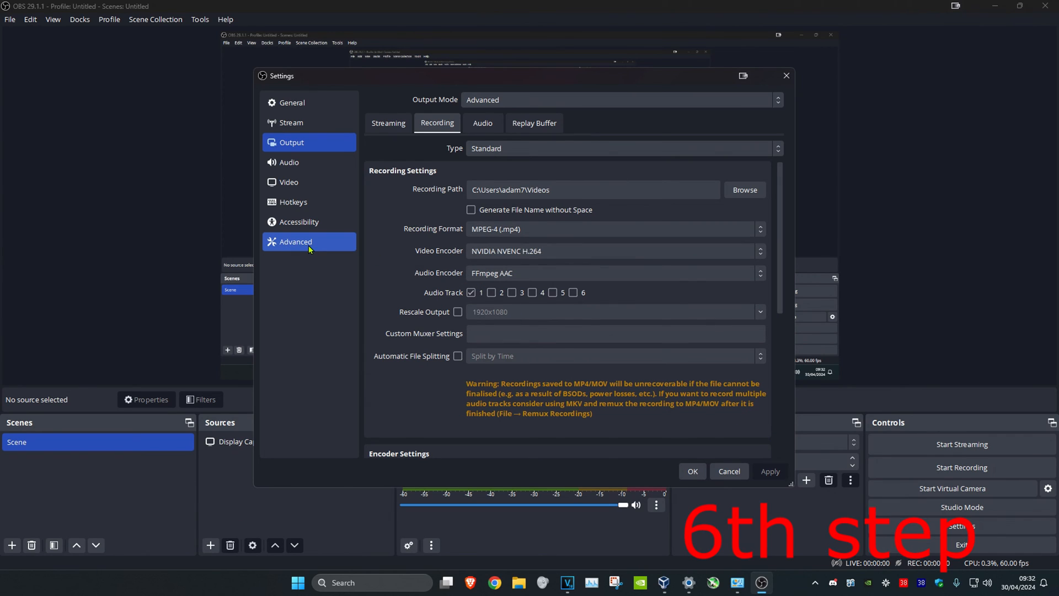
# - Set OBS process priority to Above Normal on the Advanced page and review remaining options
pyautogui.click(296, 241)
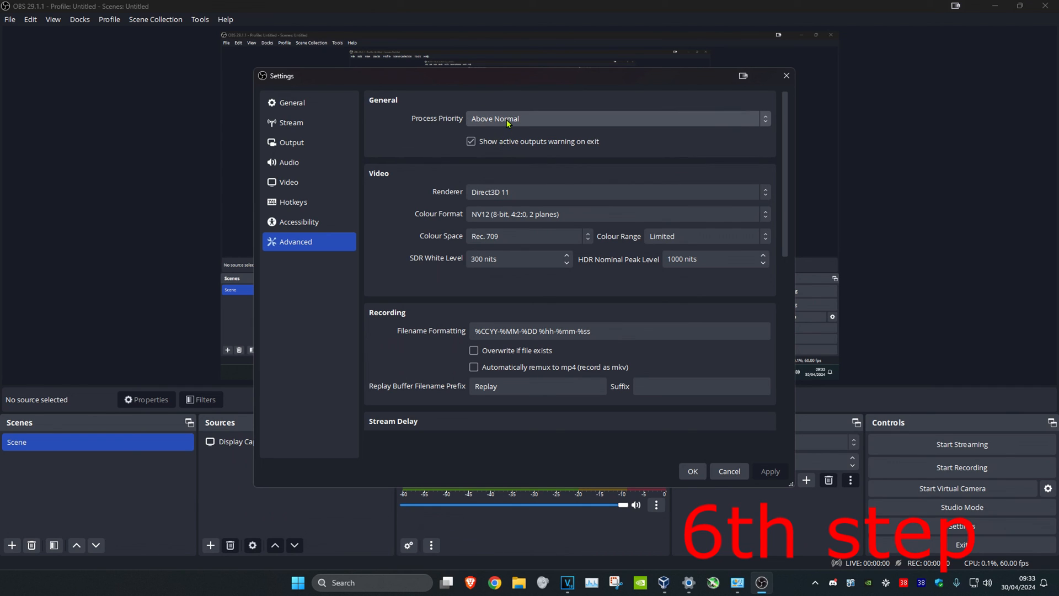
pyautogui.scroll(-3)
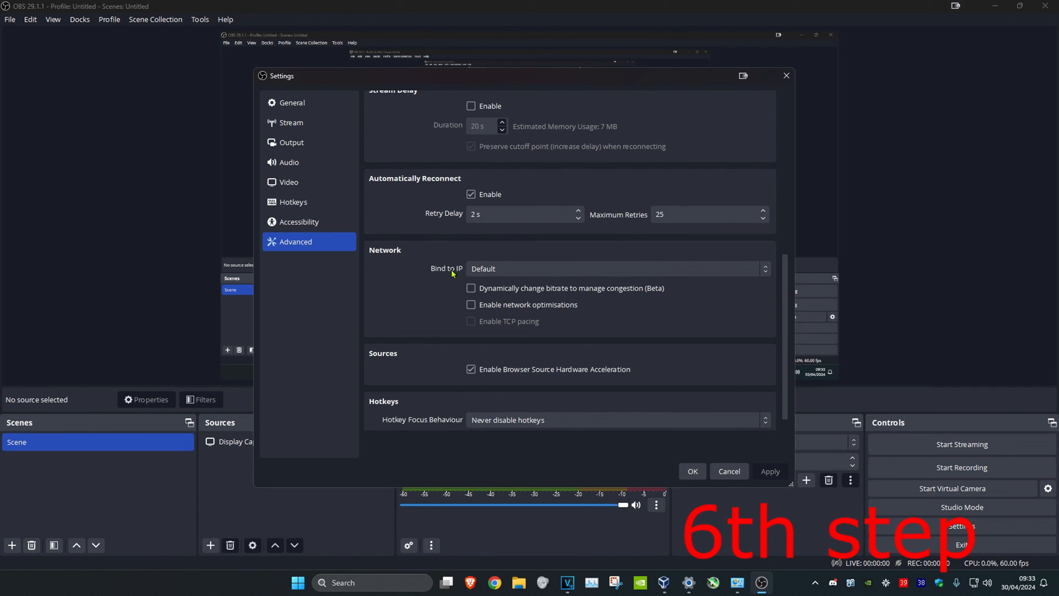